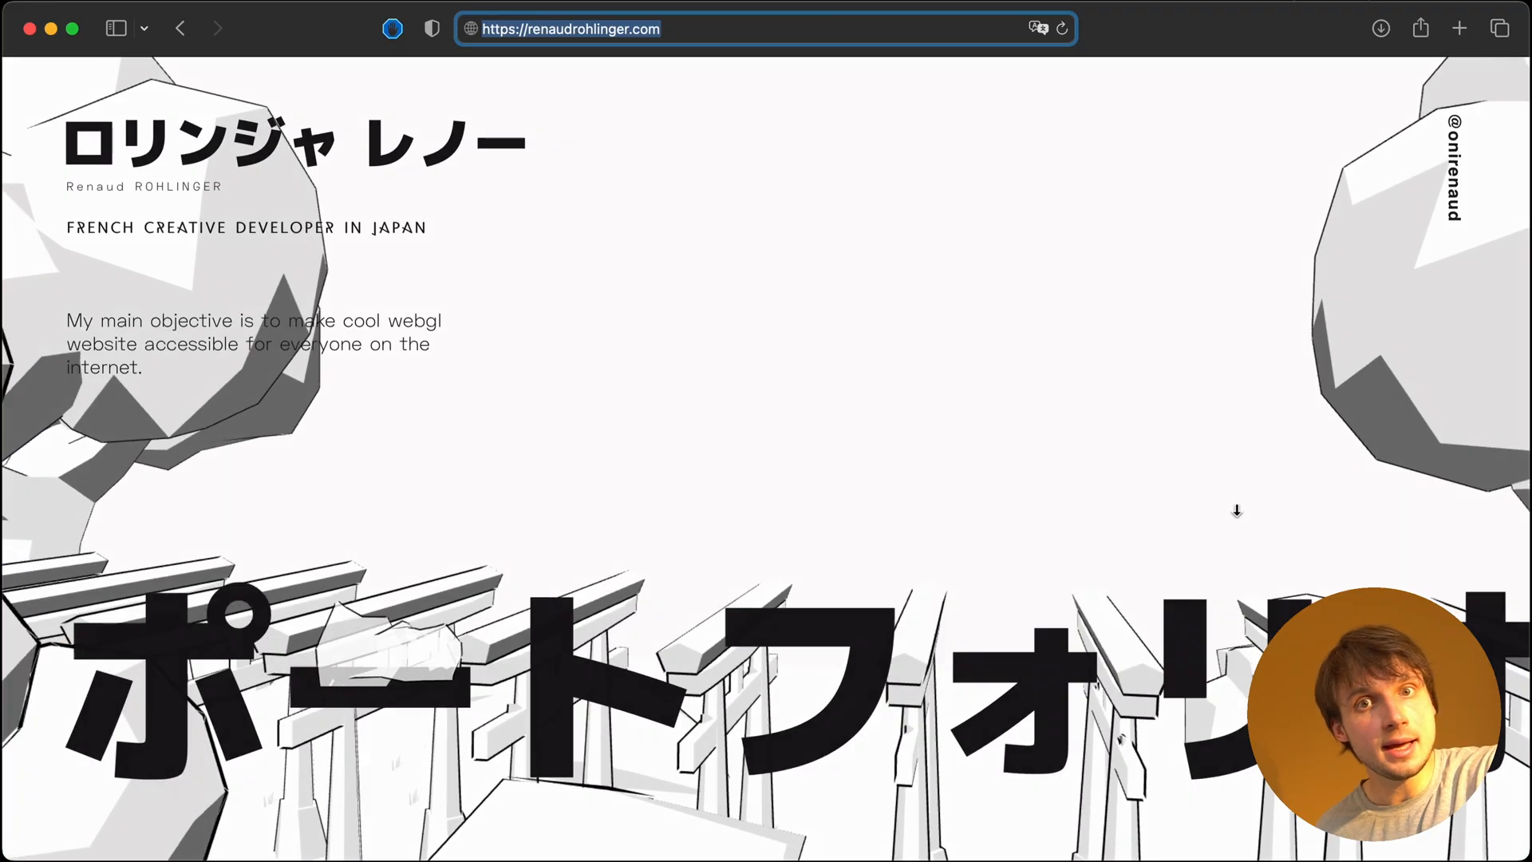
- Scroll past the Japanese title intro to the Tutorials and News panels
scroll("down", 3)
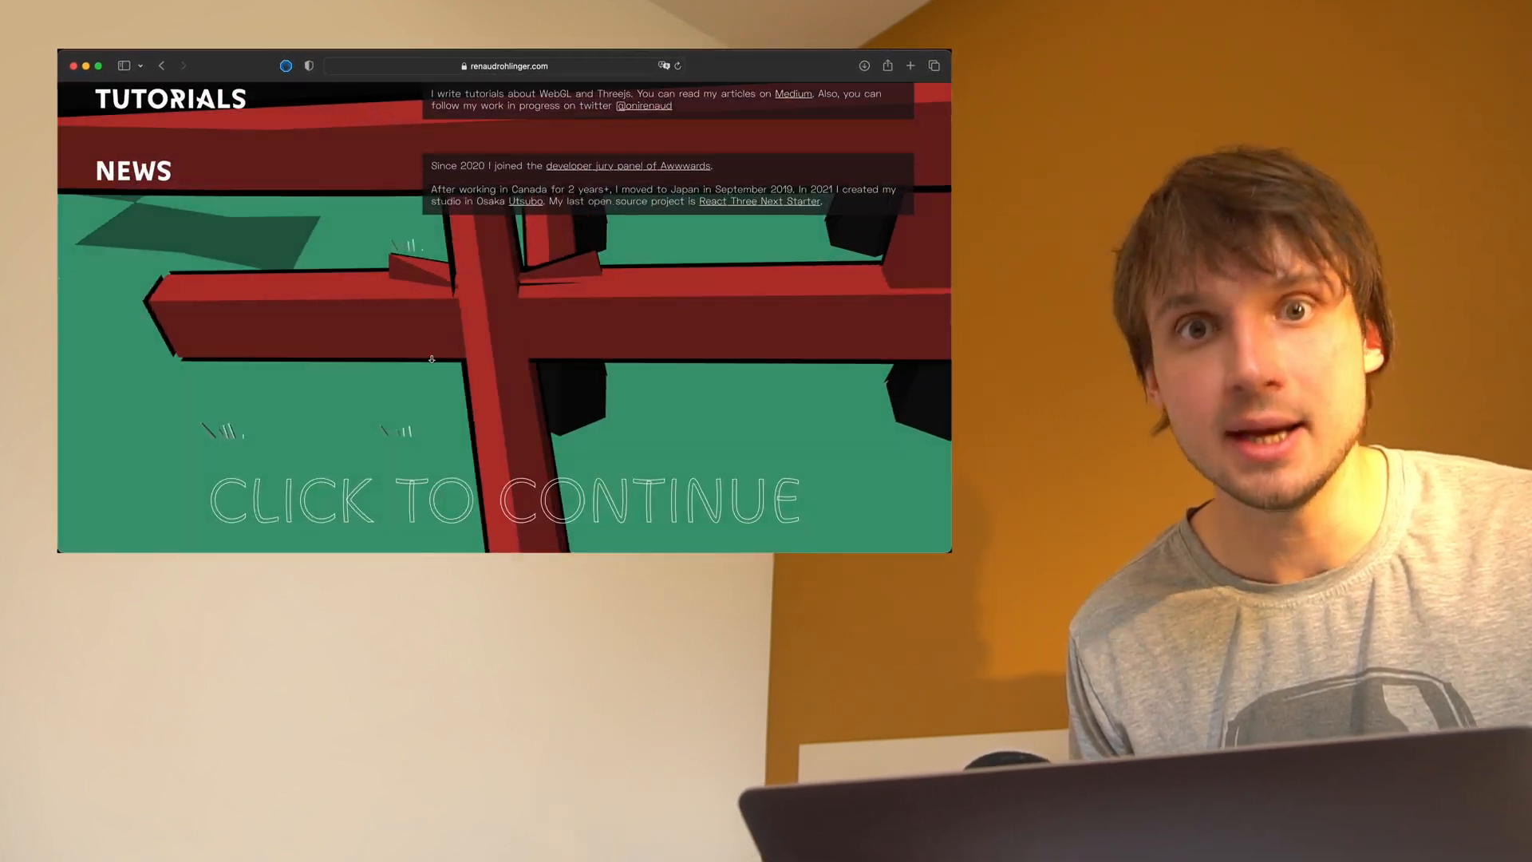
- Continue past the news section via 'Click to continue' to the optimisation write-ups
left_click(504, 504)
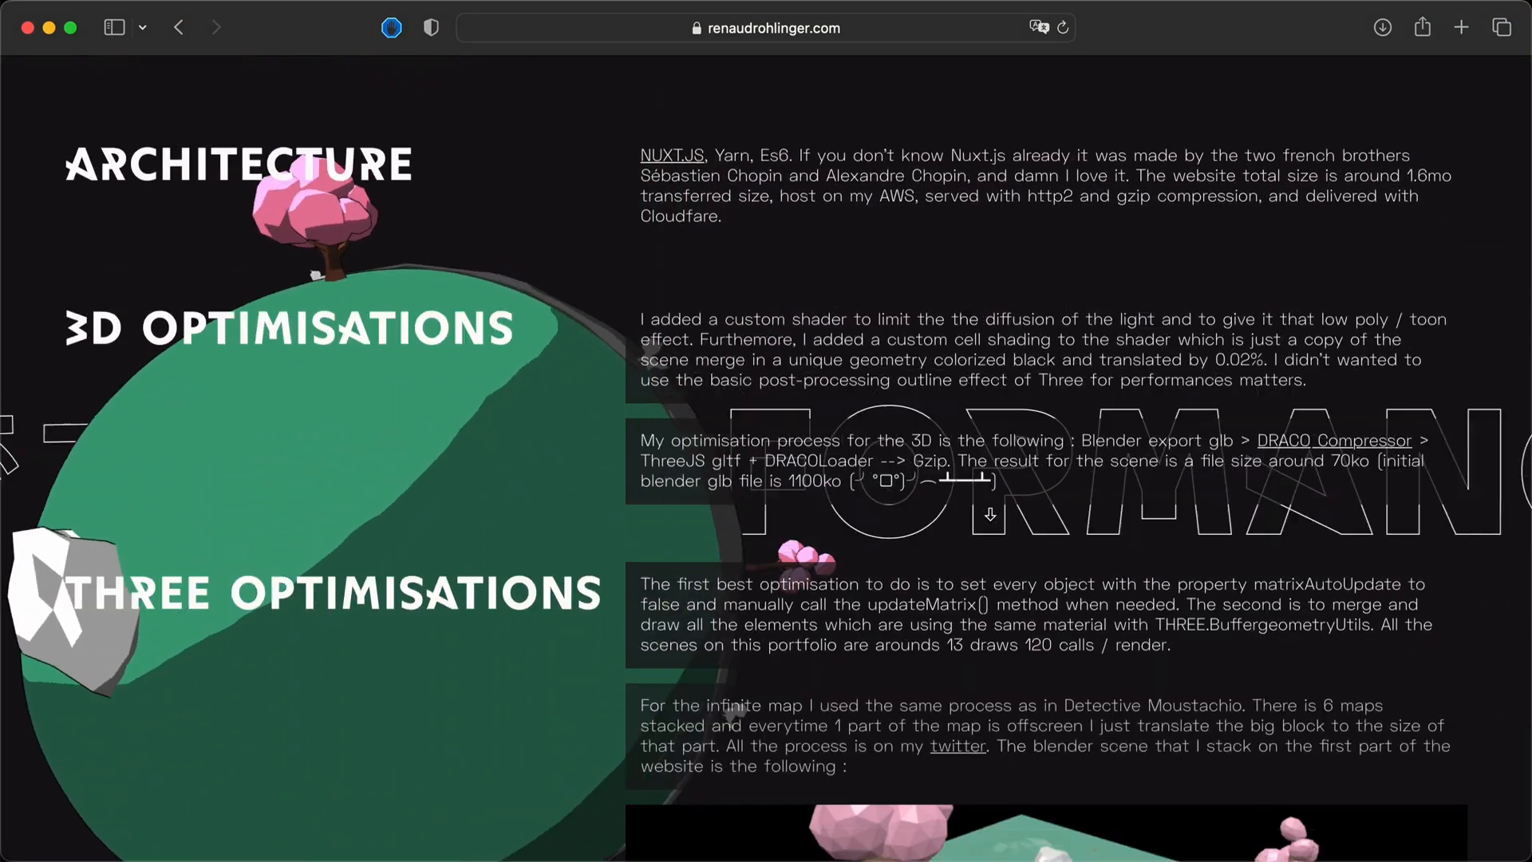
- Scroll down to the Animations notes and Contact section
scroll("down", 3)
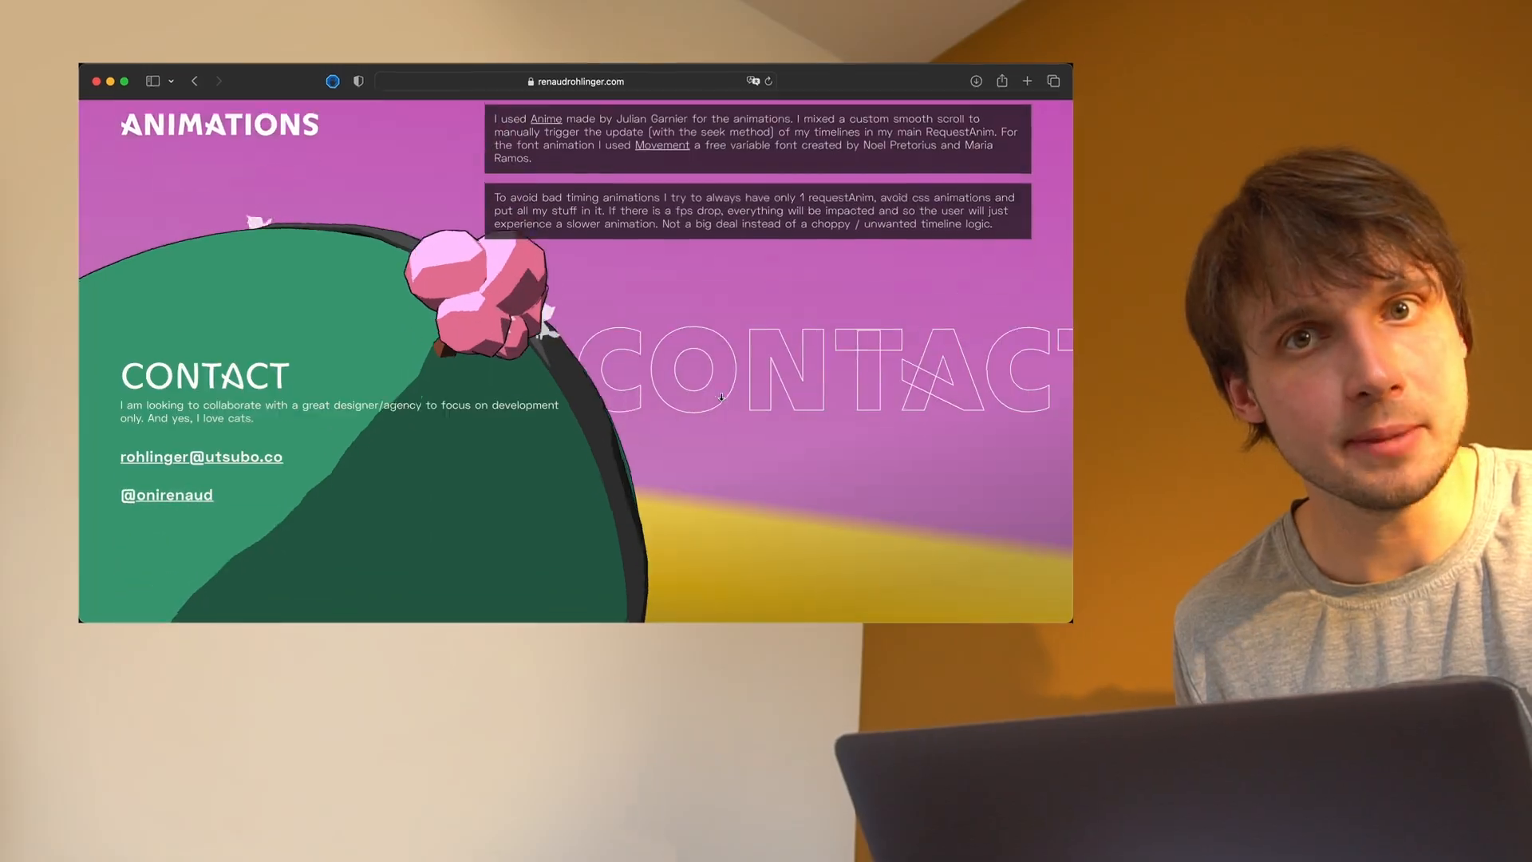
scroll("down", 3)
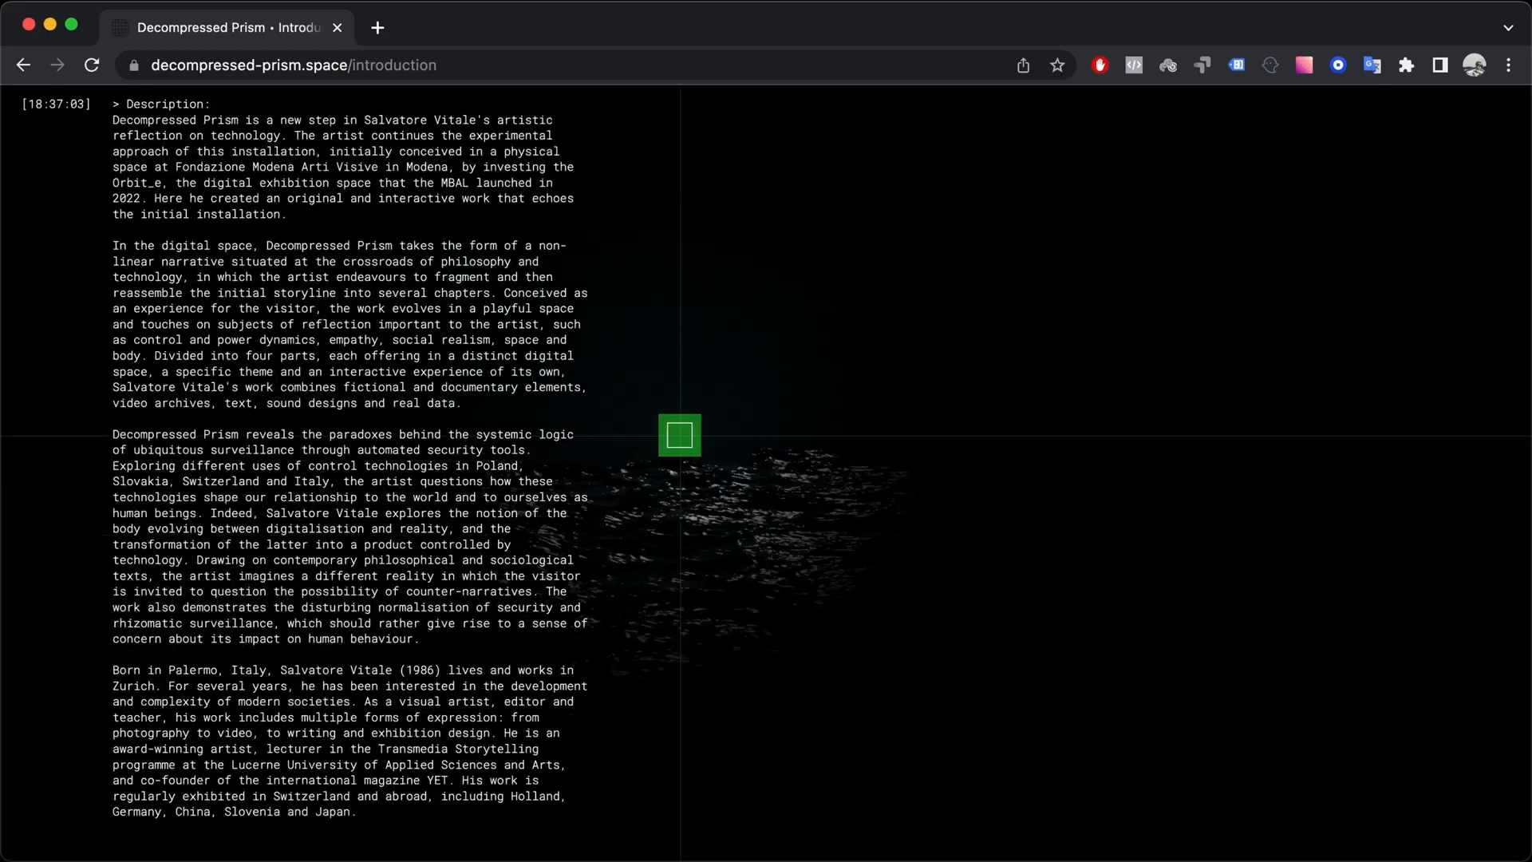
- Enter the installation from the introduction, then click the waiting-room prism to open a section
left_click(679, 436)
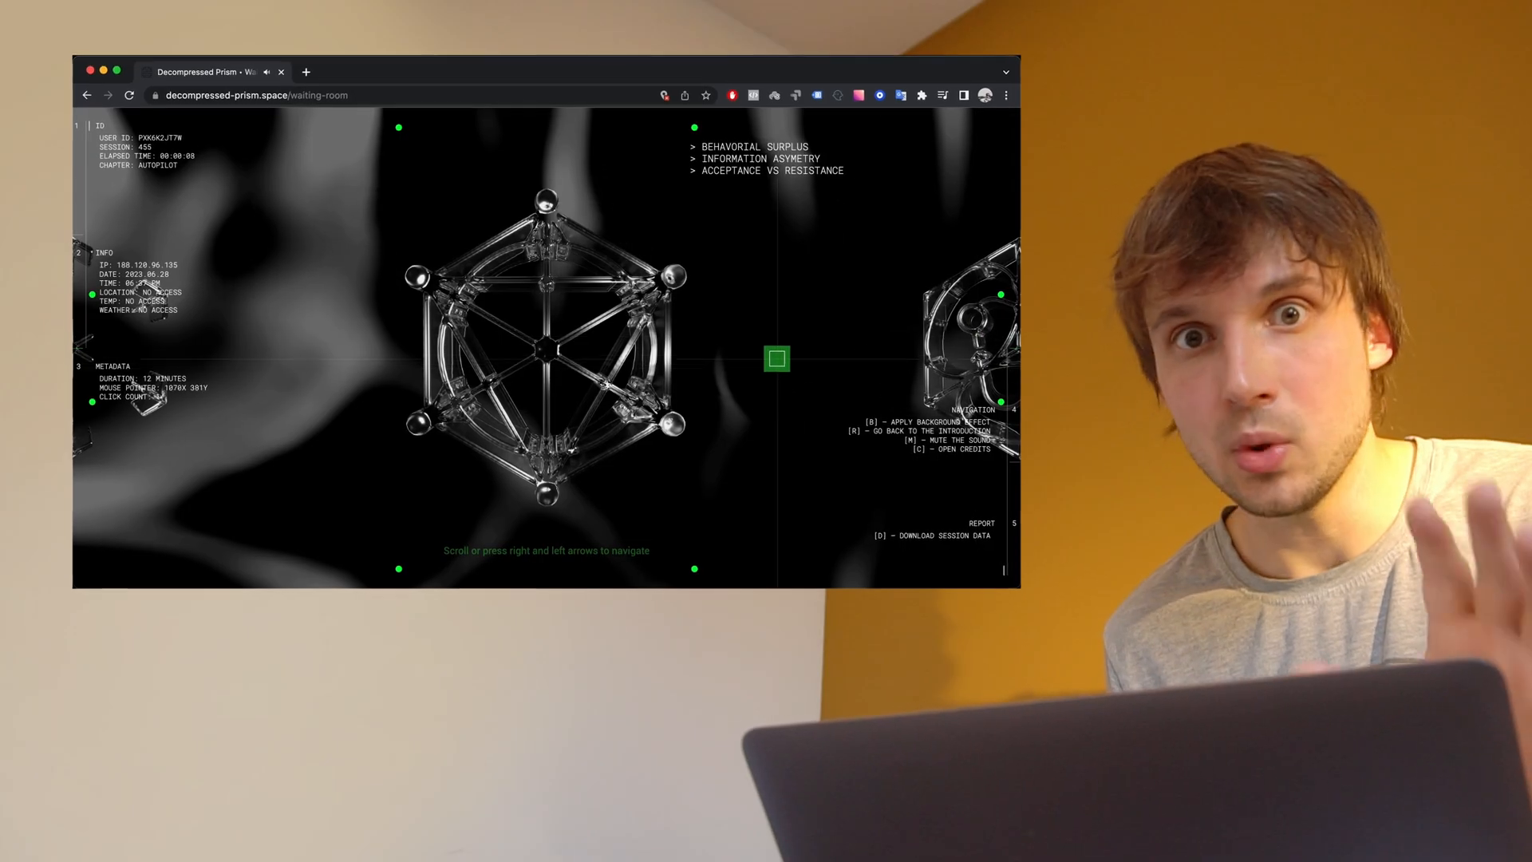
scroll("down", 3)
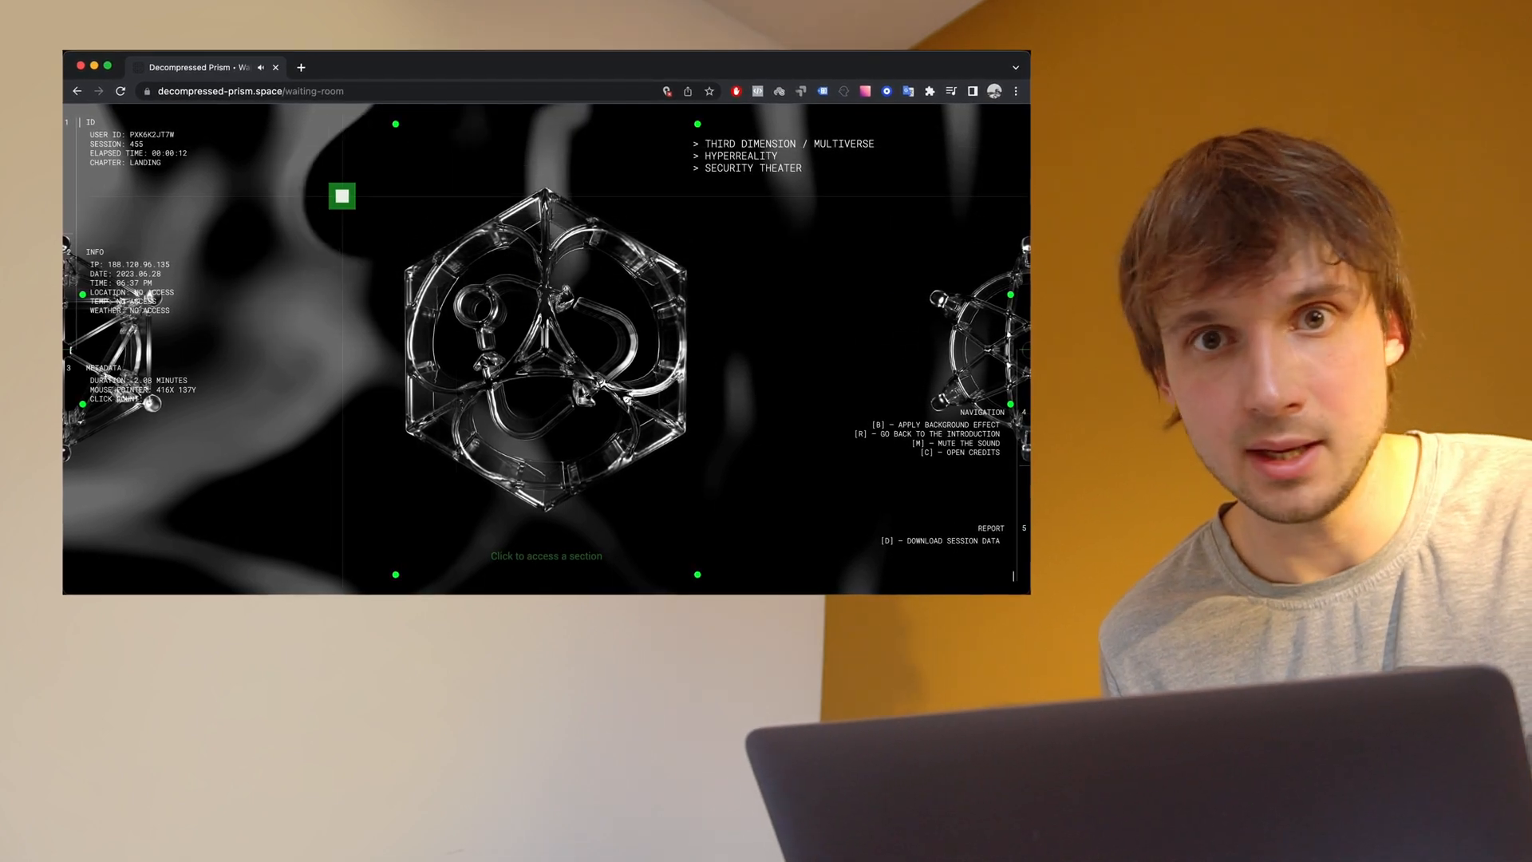
mouse_move(784, 383)
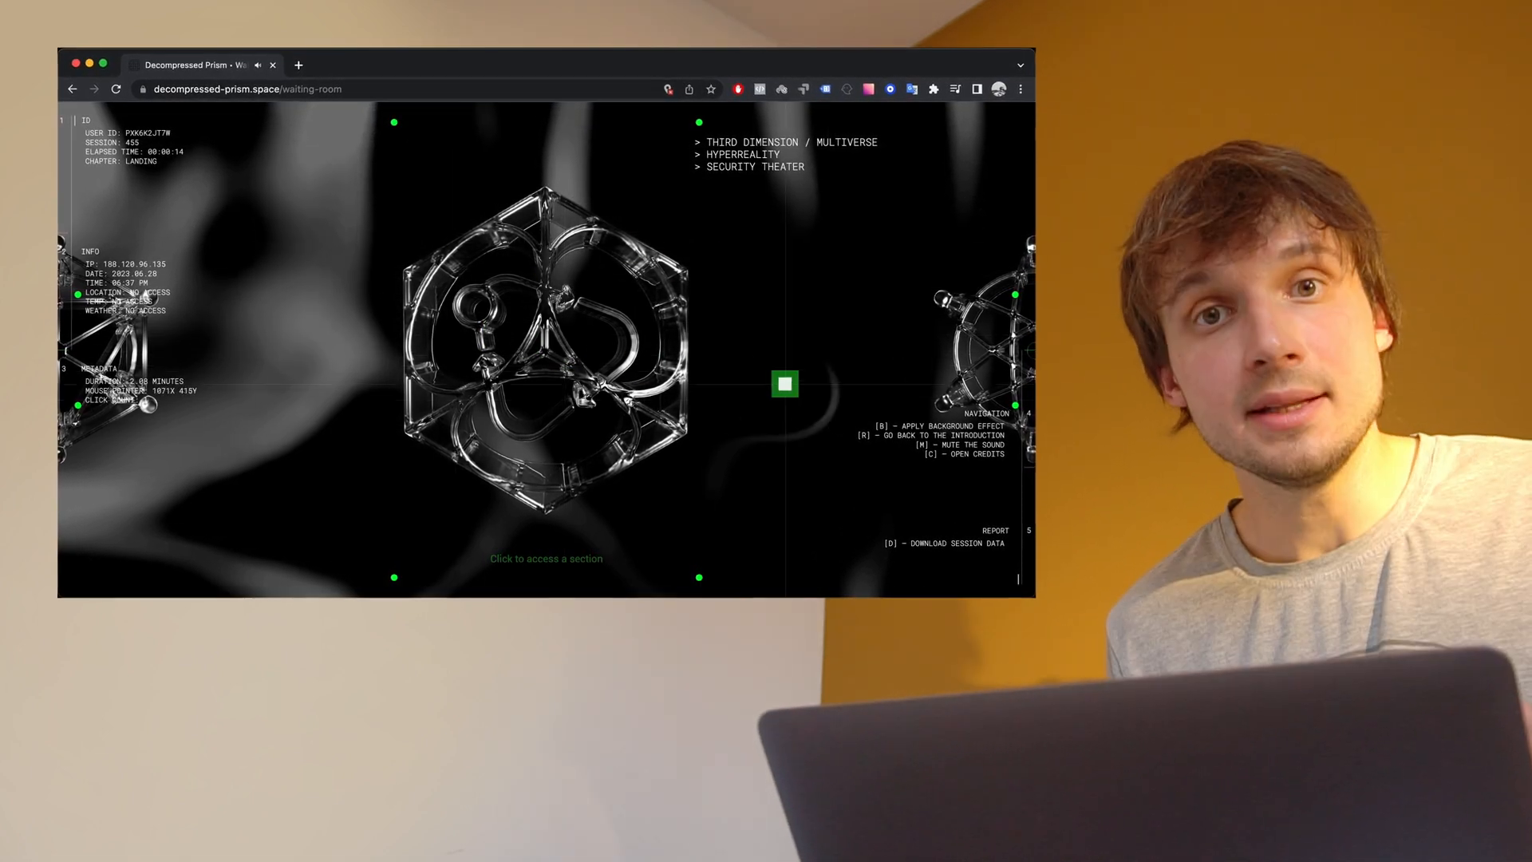
left_click(785, 383)
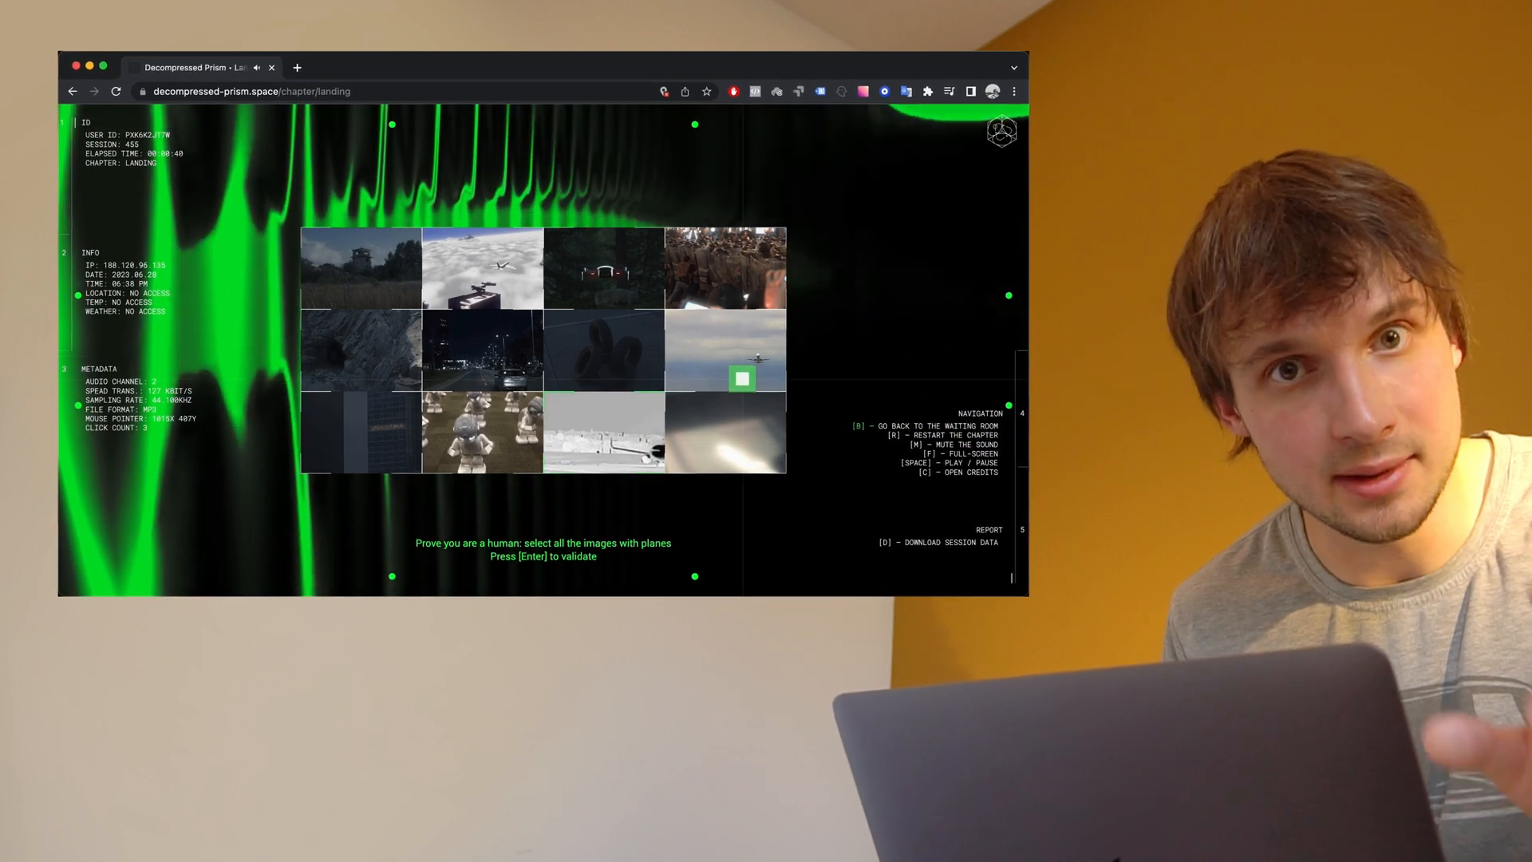
- Select the captcha tiles showing a plane in the sky and a plane on the runway
left_click(481, 274)
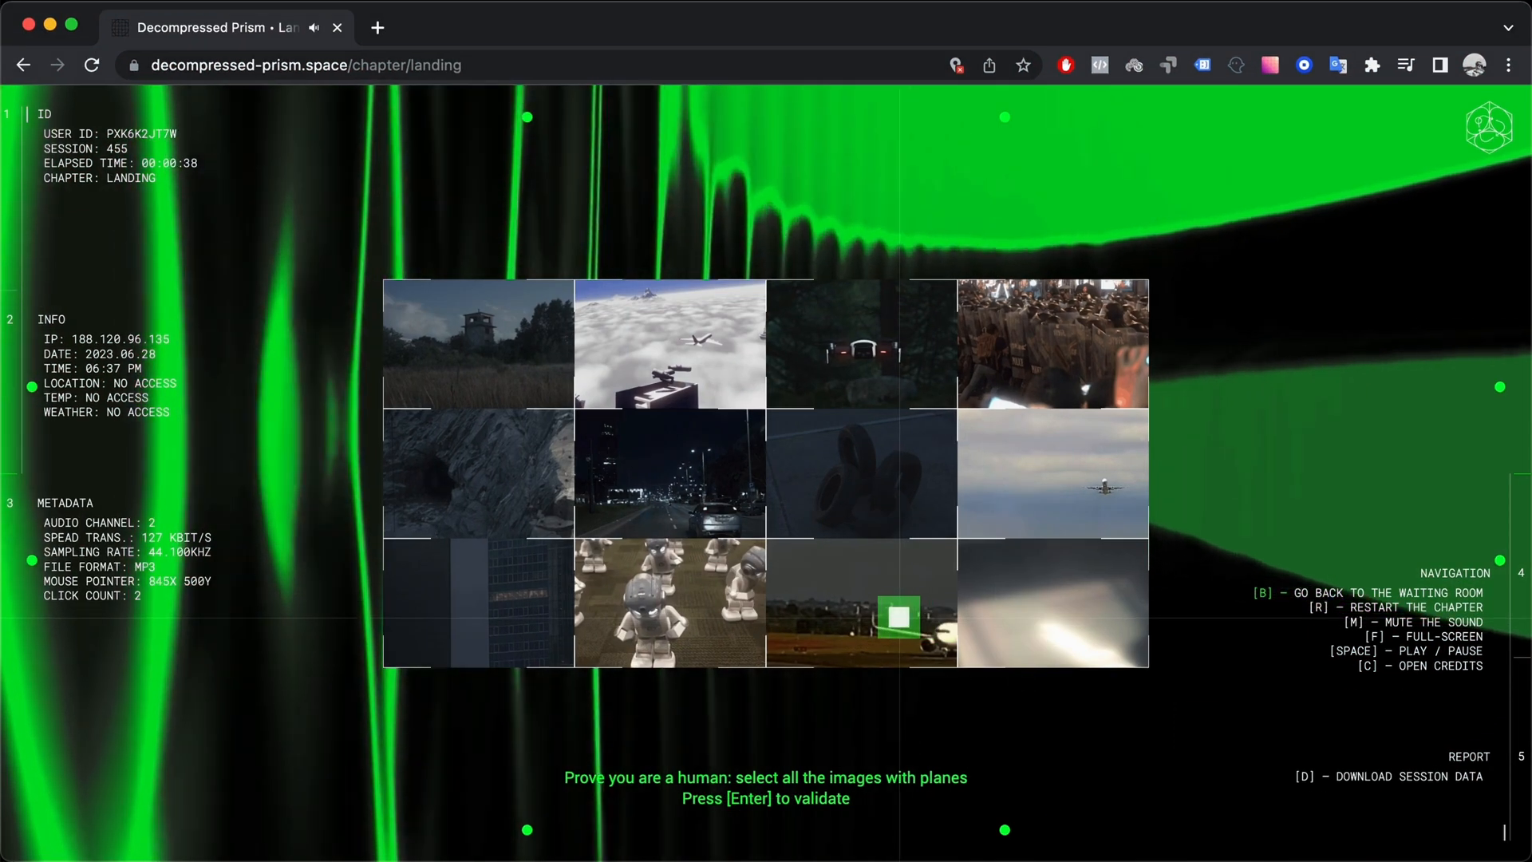
left_click(1053, 474)
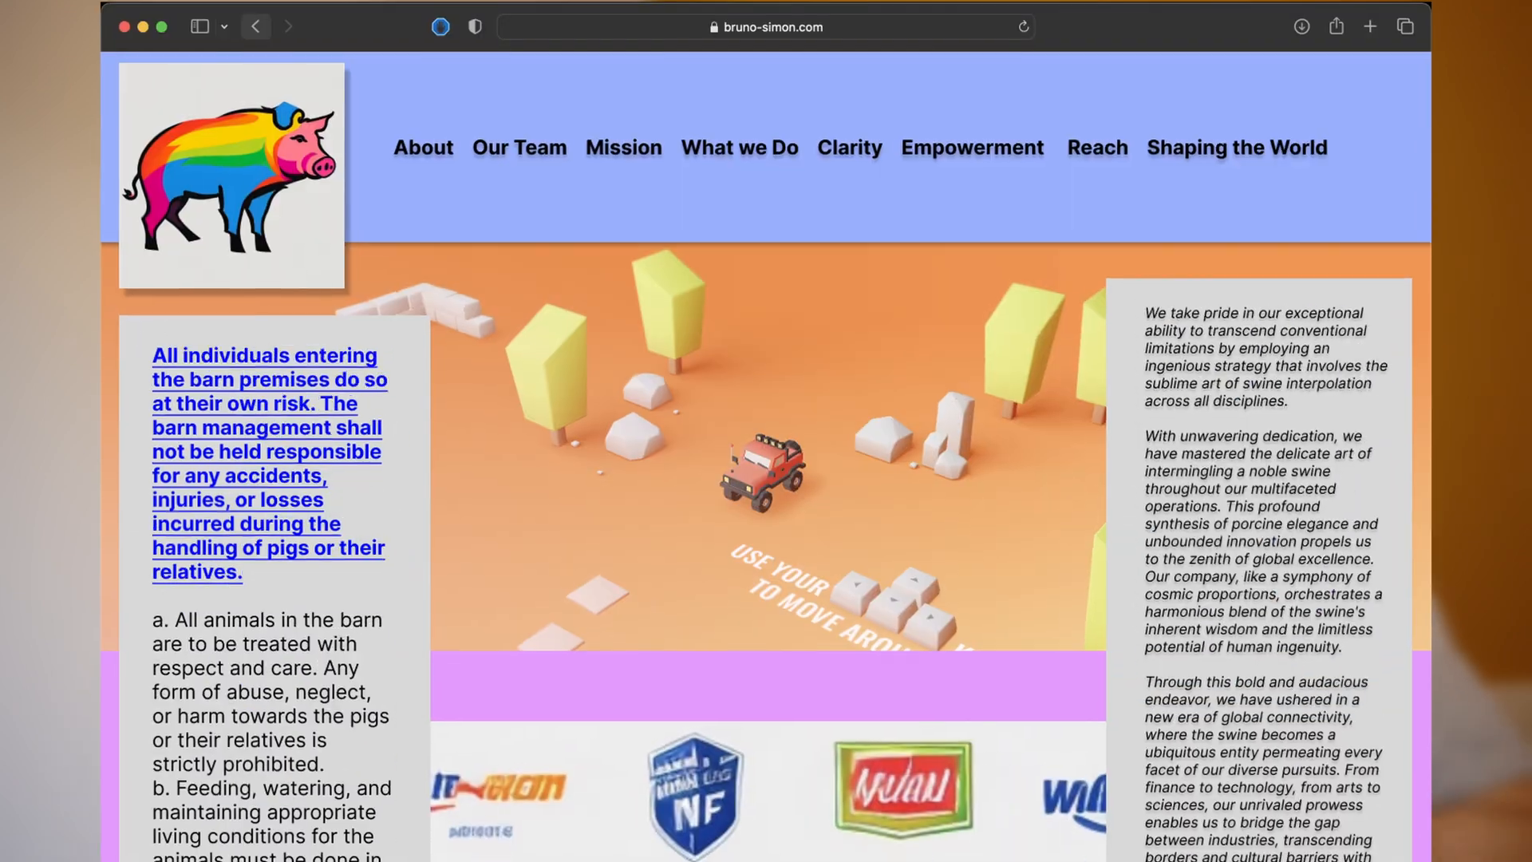
- Scroll past the 3D driving scene to the parody brand logo grid
scroll("down", 3)
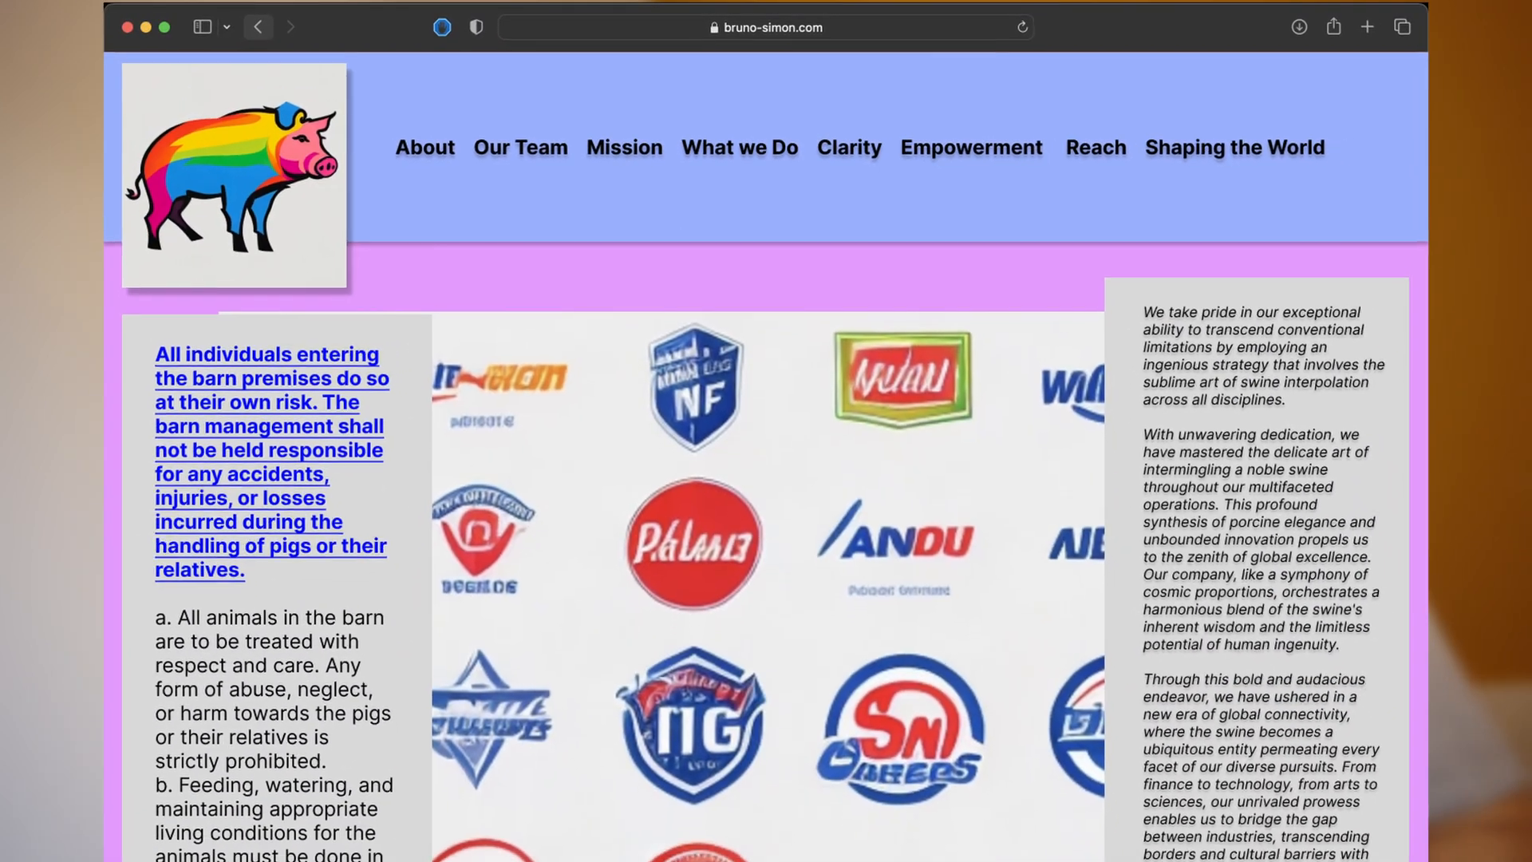